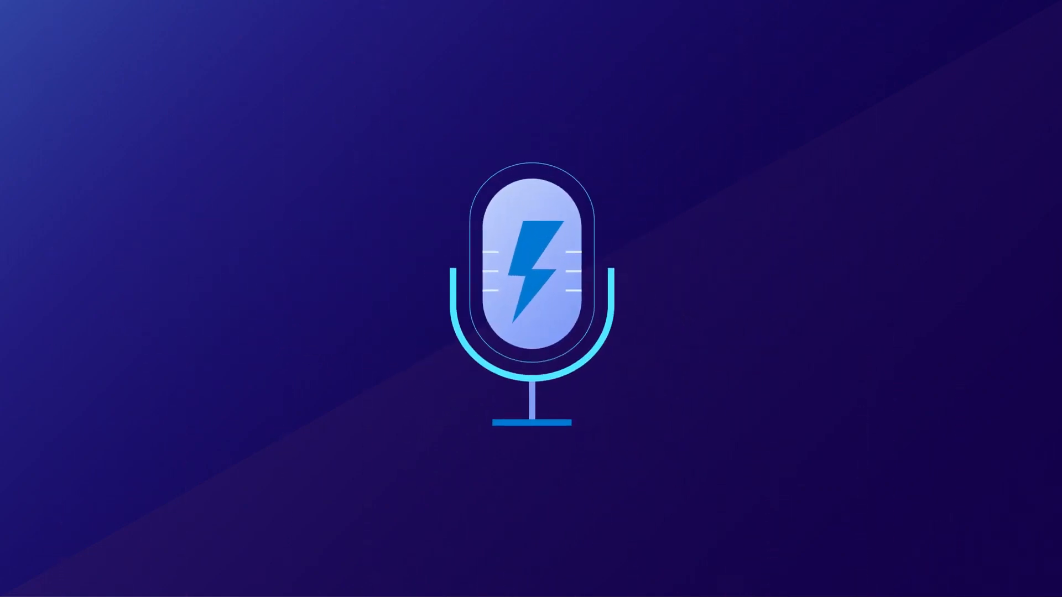
- Play the promo until the arrow overlay and sound-wave rings surround the microphone logo
{"action": "left_click", "coordinate": [525, 271]}
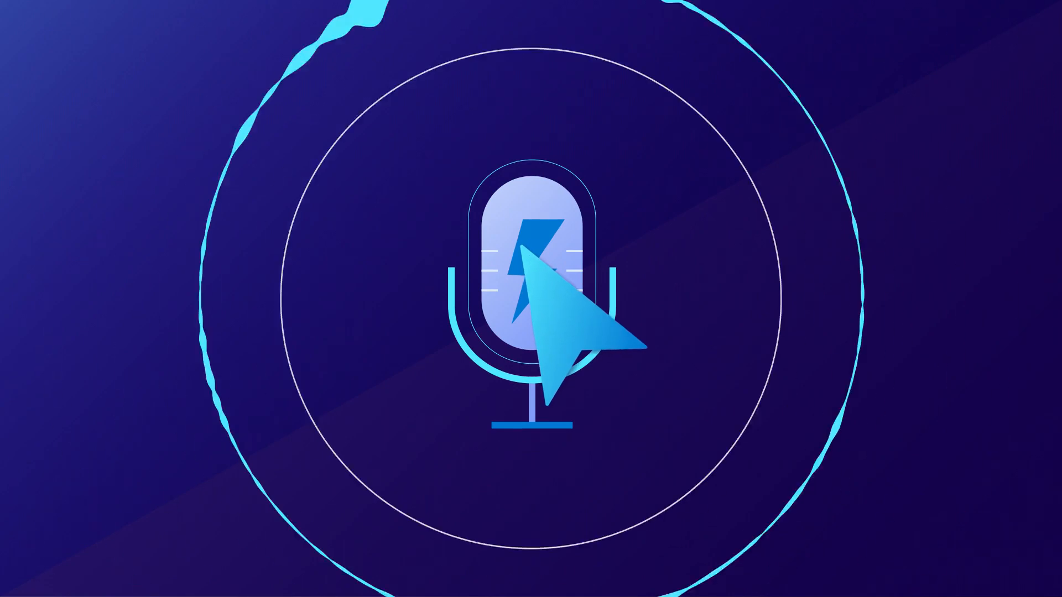